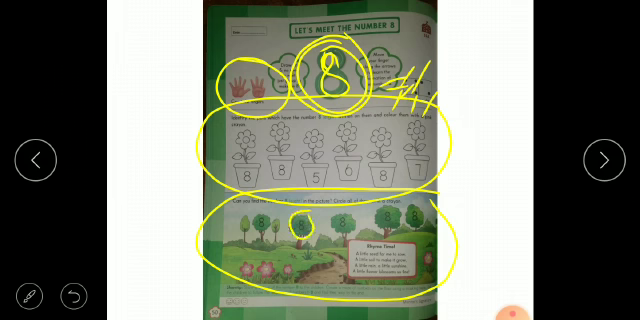
Advance to the Let's Form the Number 8 page and trace a yellow 8 beside the middle bear.
left_click(599, 160)
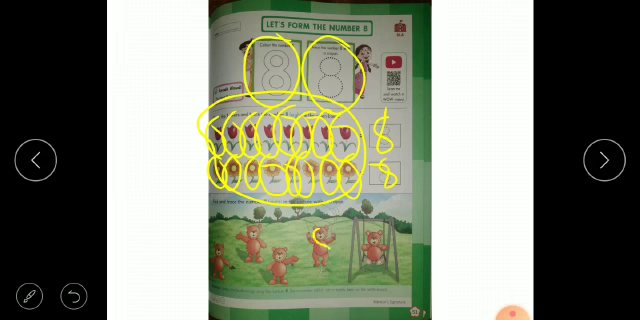
left_click_drag(318, 230, 322, 255)
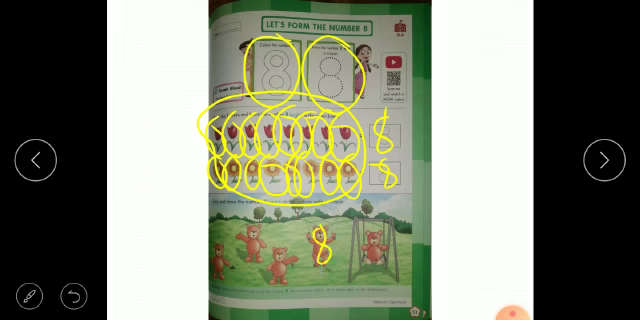
left_click(604, 160)
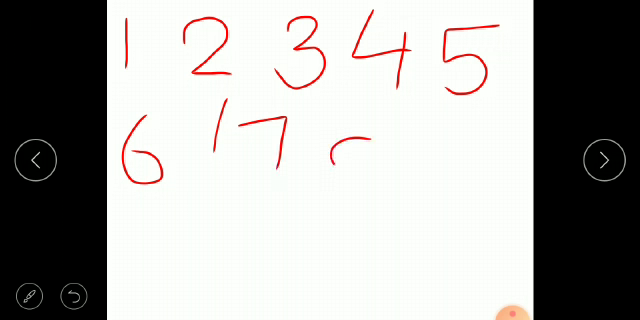
Finish the red row with an 8 after the 7, then return to the workbook pages.
left_click_drag(345, 115, 360, 165)
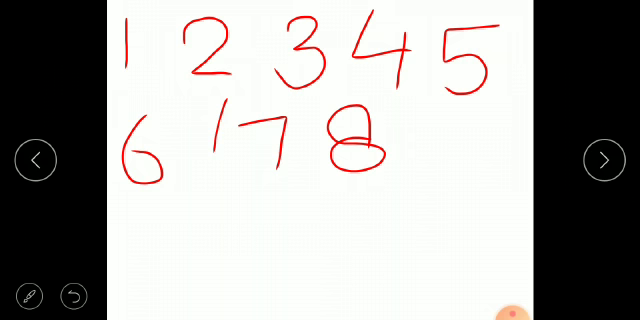
left_click(606, 160)
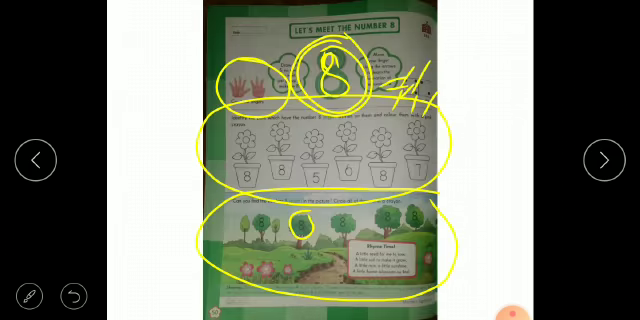
Flip through the Introduction and circled trees-and-flowers pages, back to Let's Meet the Number 8.
left_click(604, 160)
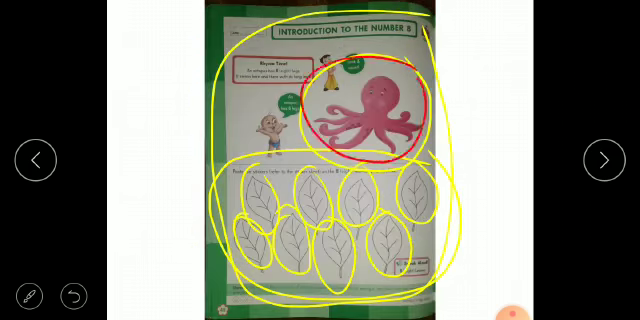
left_click(607, 159)
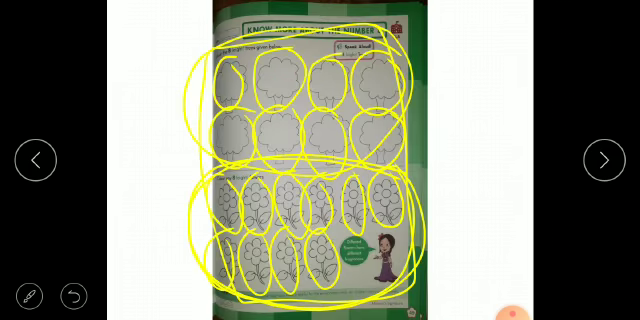
left_click(601, 159)
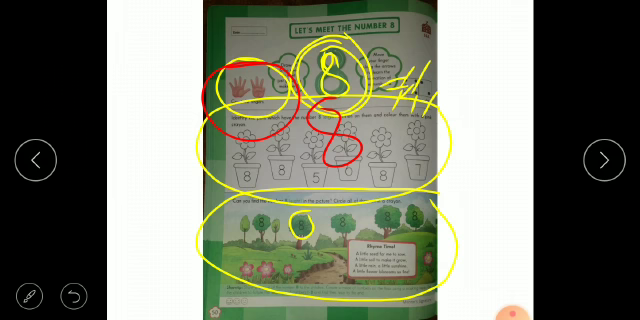
Advance to the blank Let's Practise the Number 8 tracing page.
left_click(607, 160)
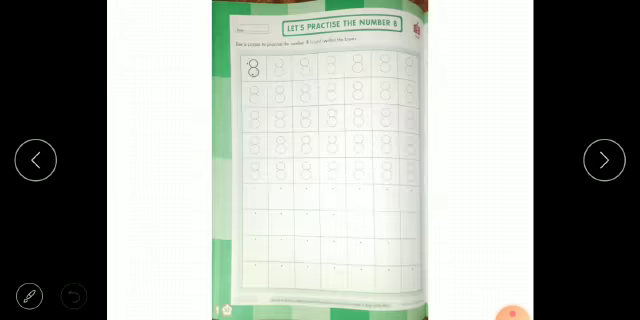